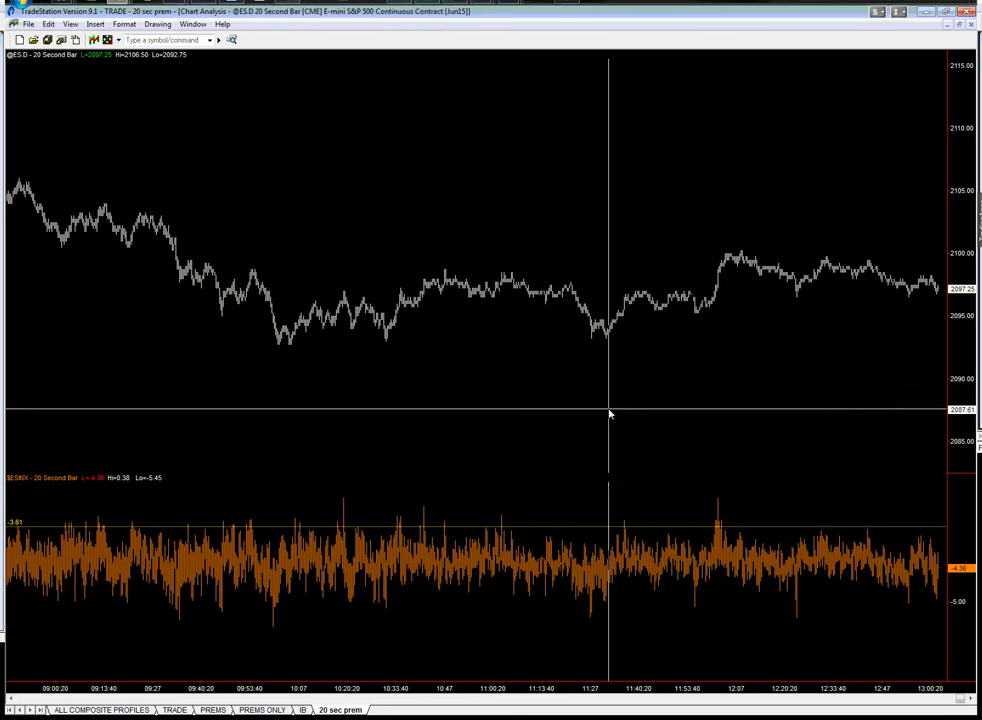
mouse_move(612, 356)
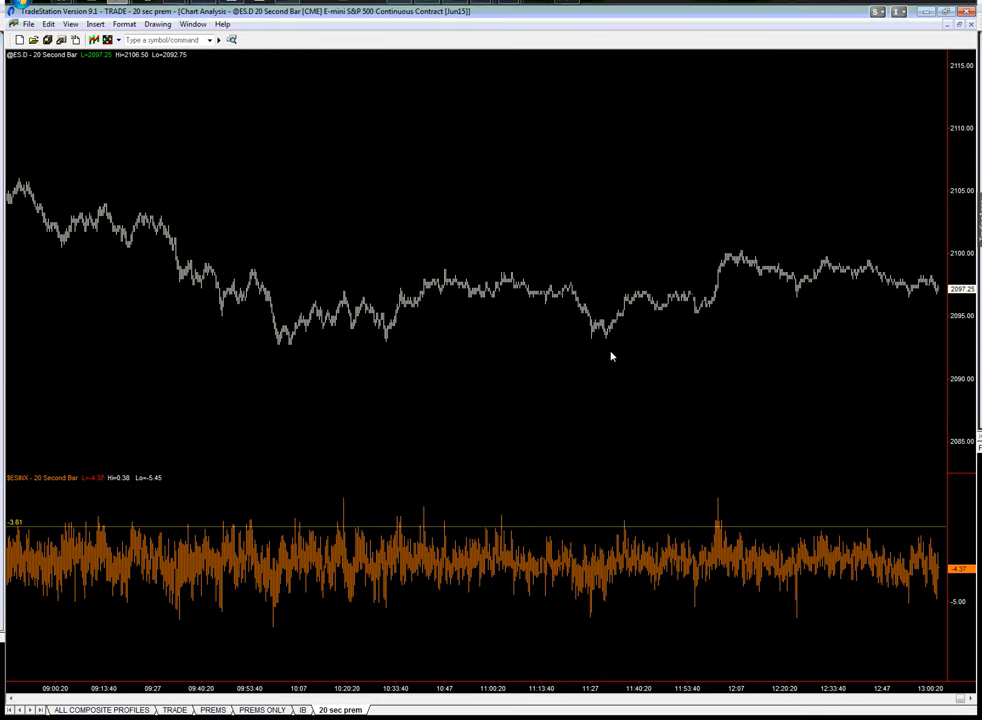
mouse_move(605, 360)
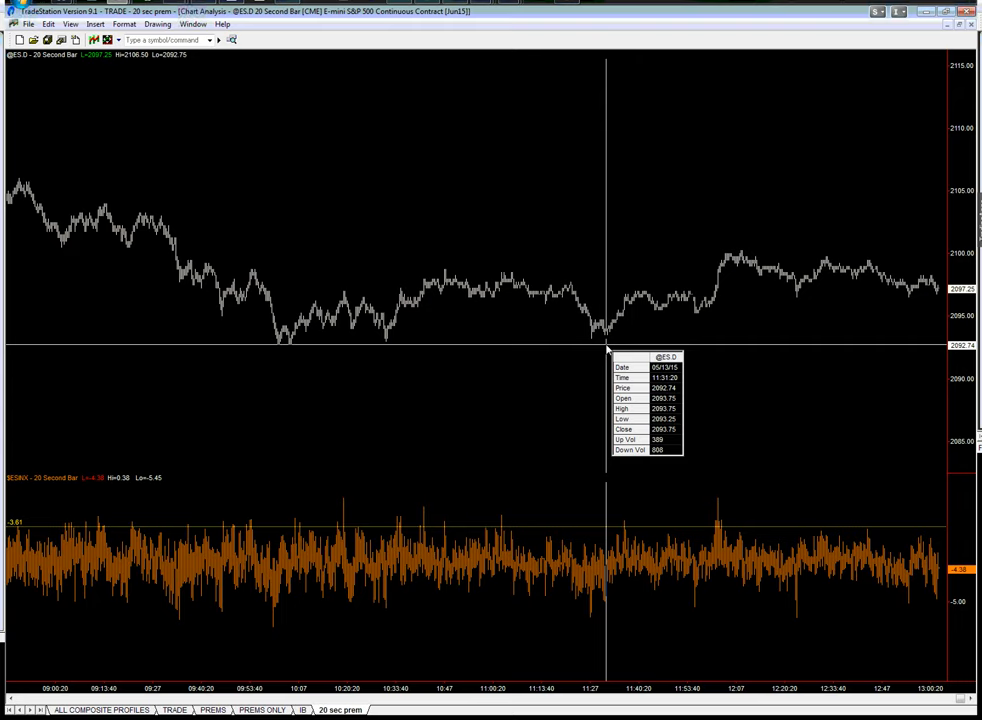
mouse_move(607, 349)
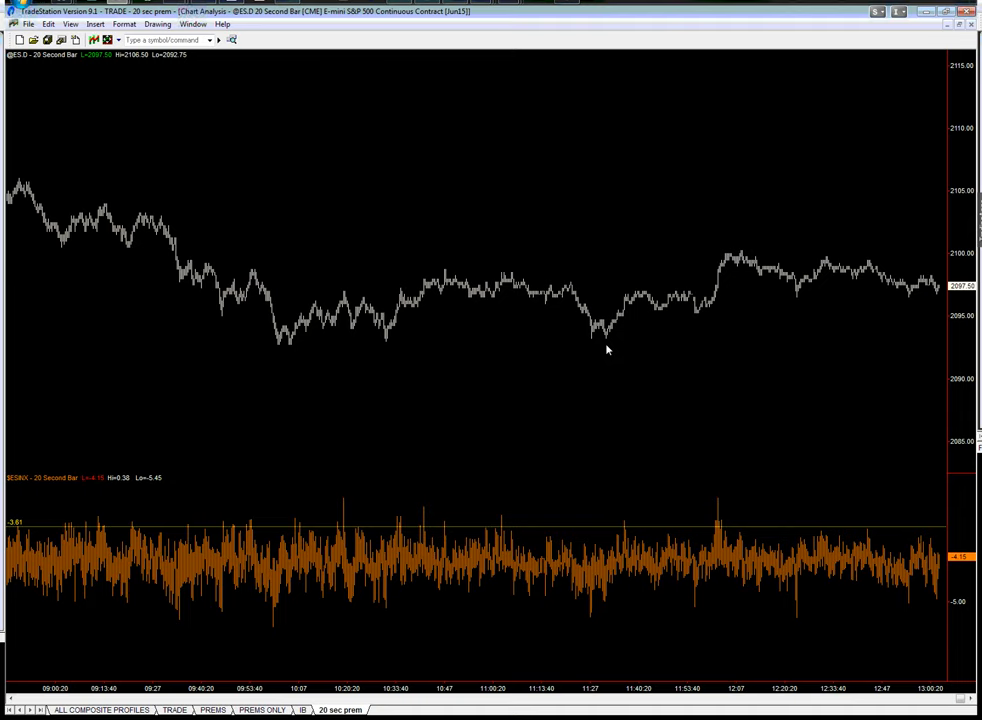
mouse_move(629, 515)
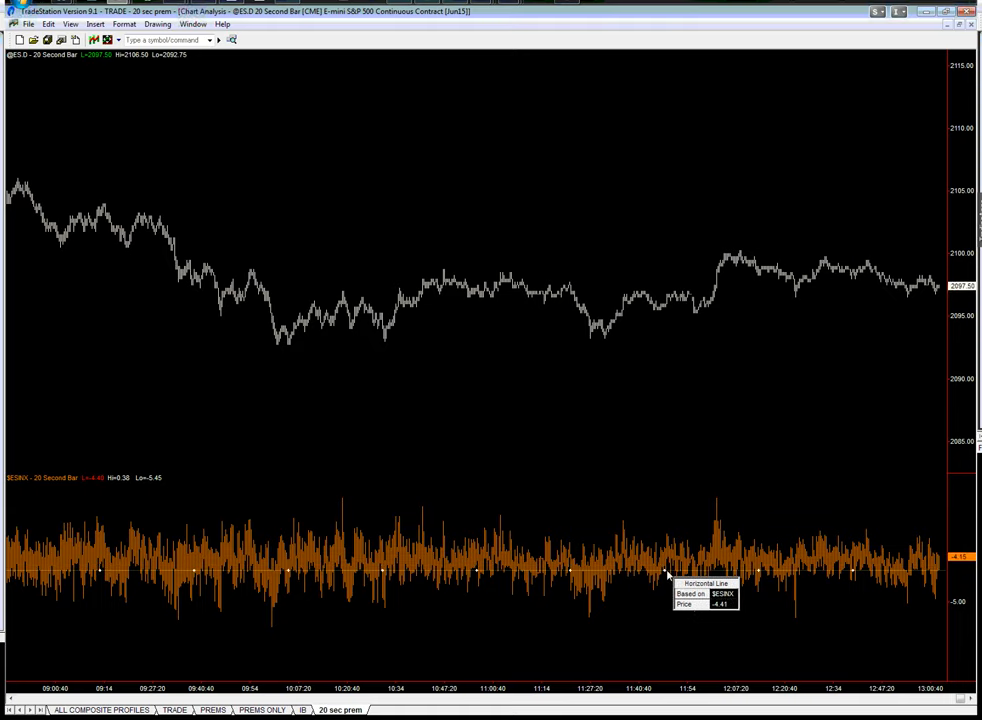
Set the premium pane's horizontal line price to -4.40 via its format settings
right_click(666, 578)
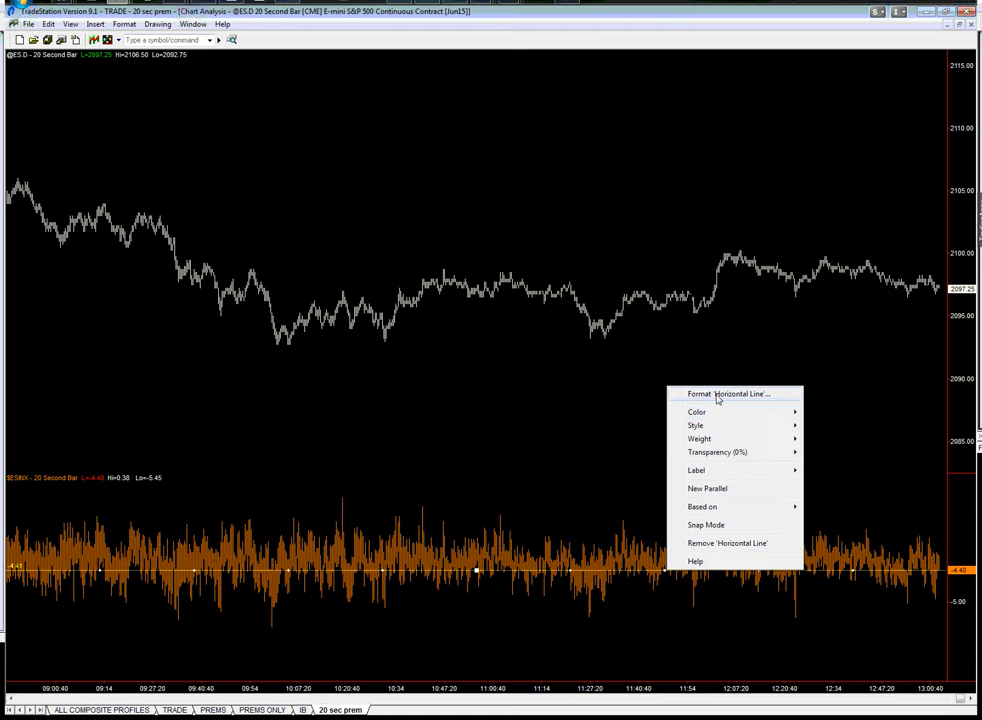
left_click(733, 394)
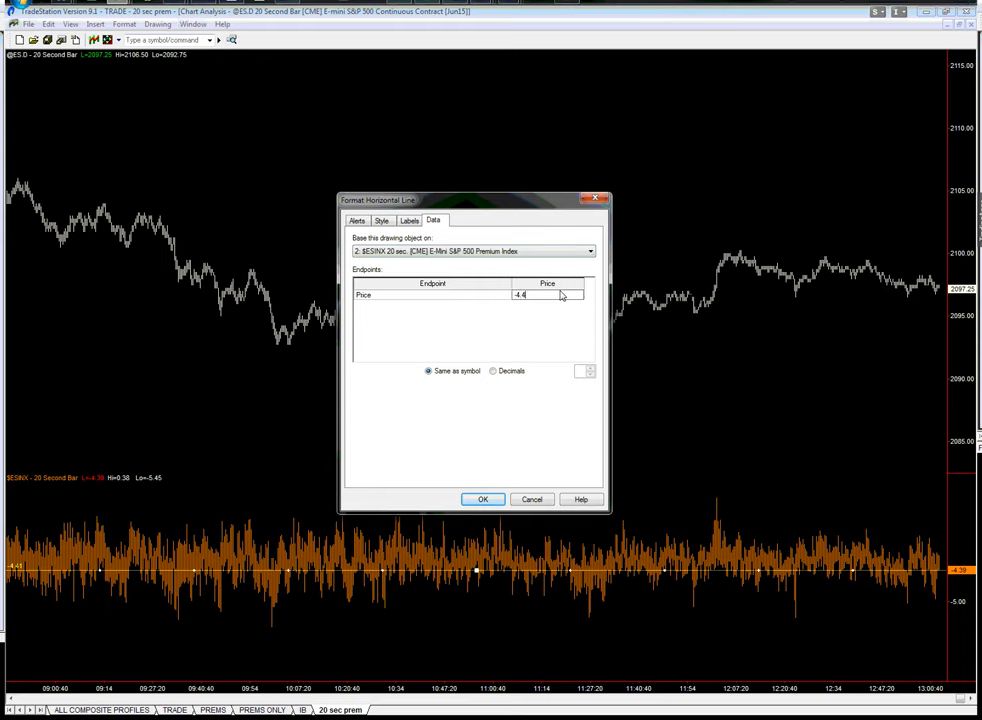
left_click(482, 499)
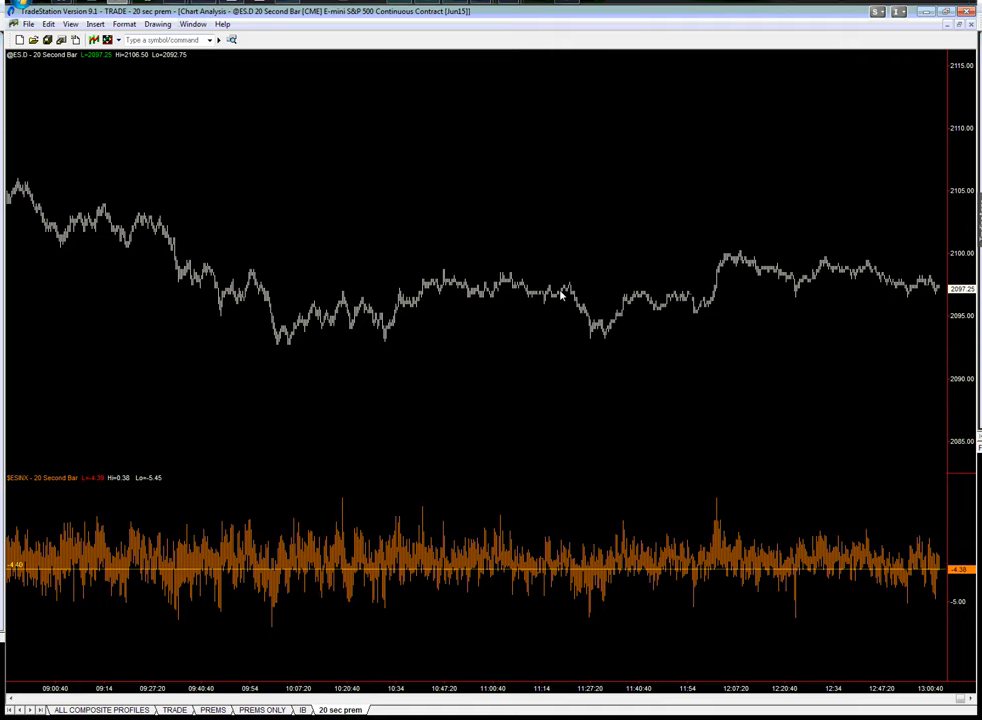
mouse_move(389, 662)
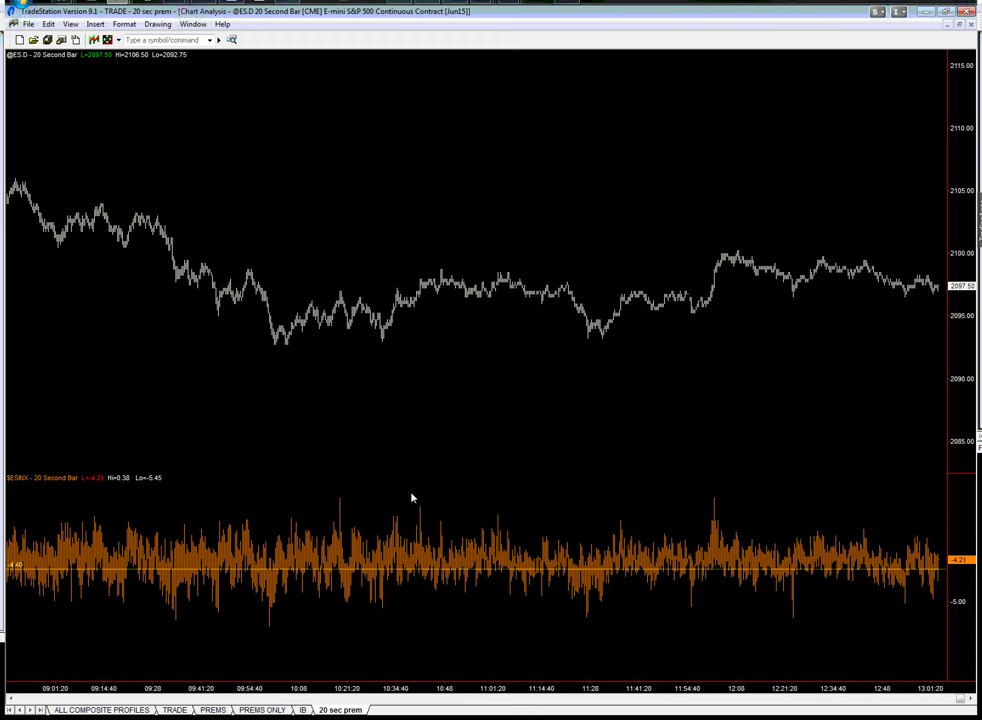
mouse_move(388, 476)
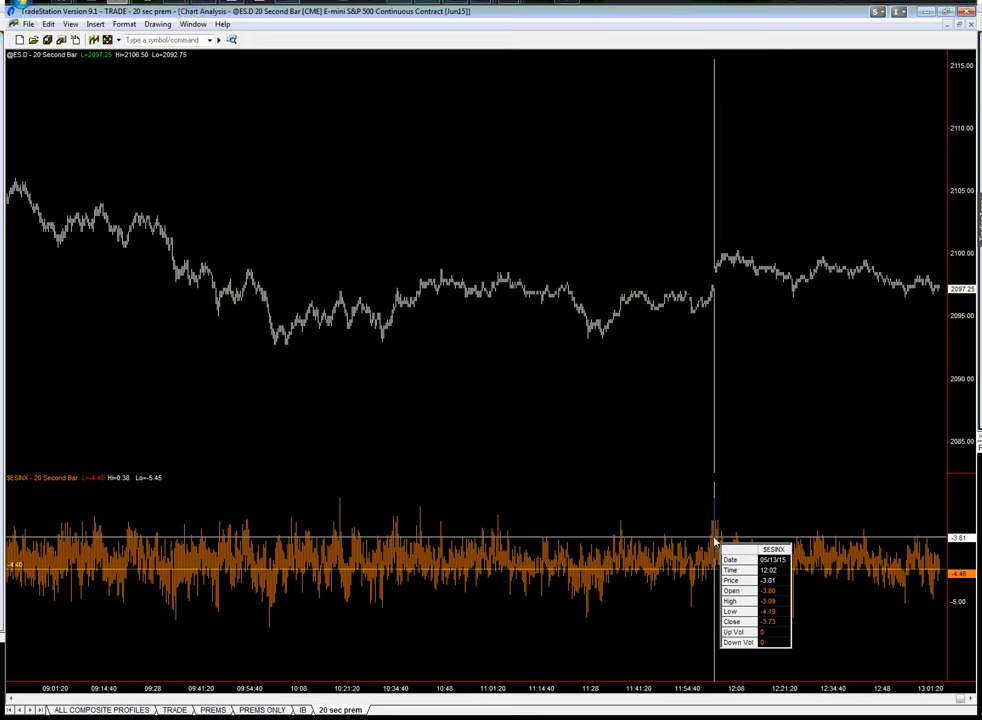
mouse_move(586, 513)
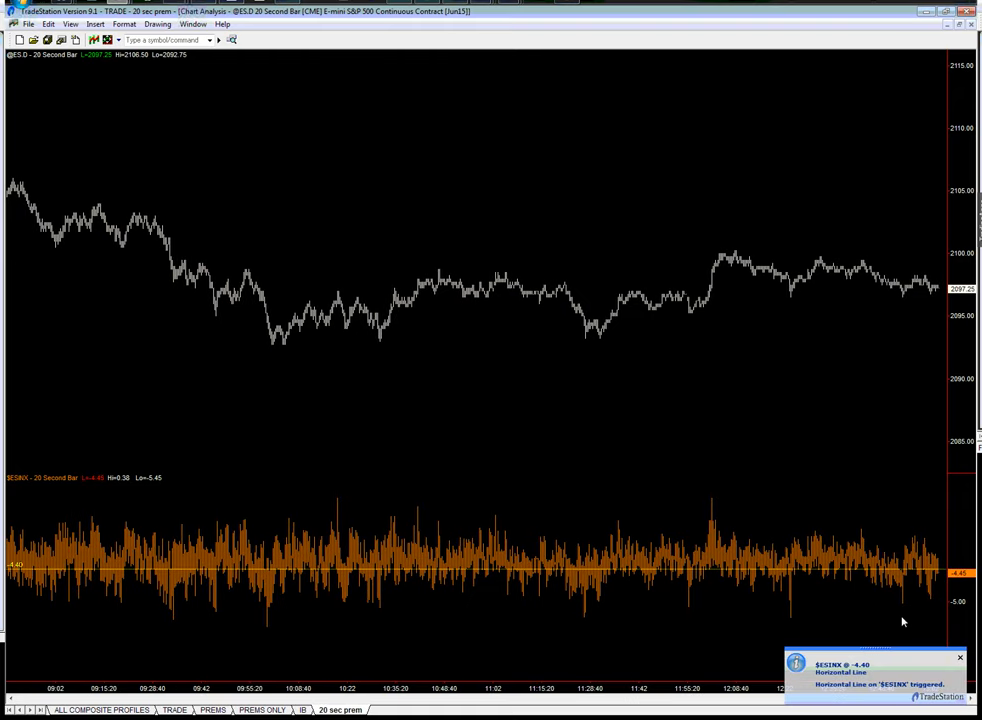
mouse_move(936, 616)
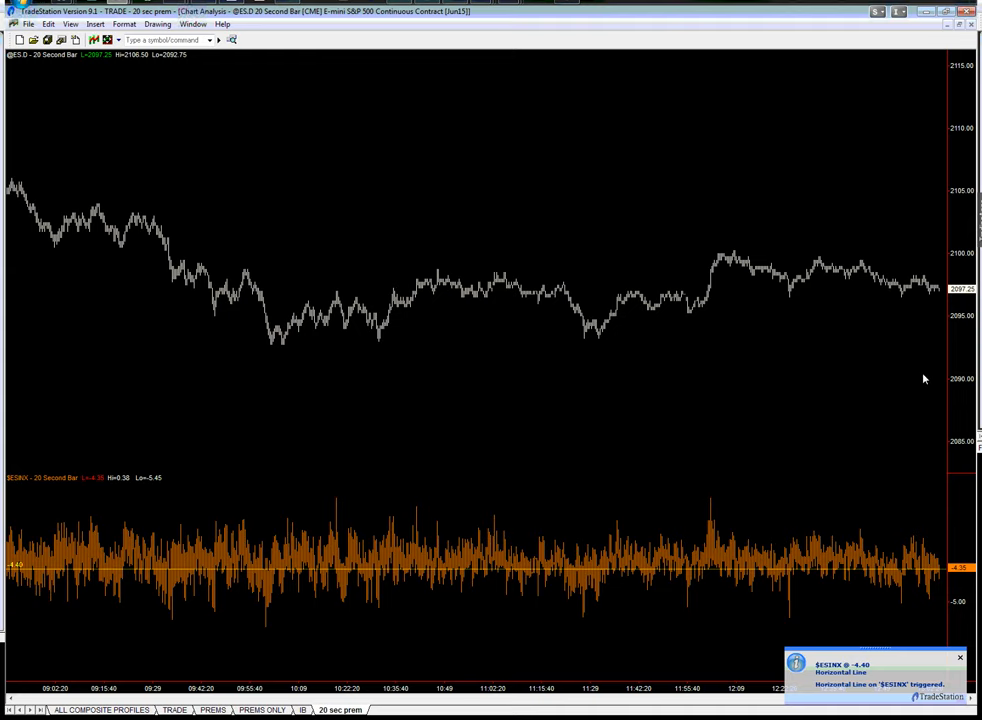
mouse_move(890, 375)
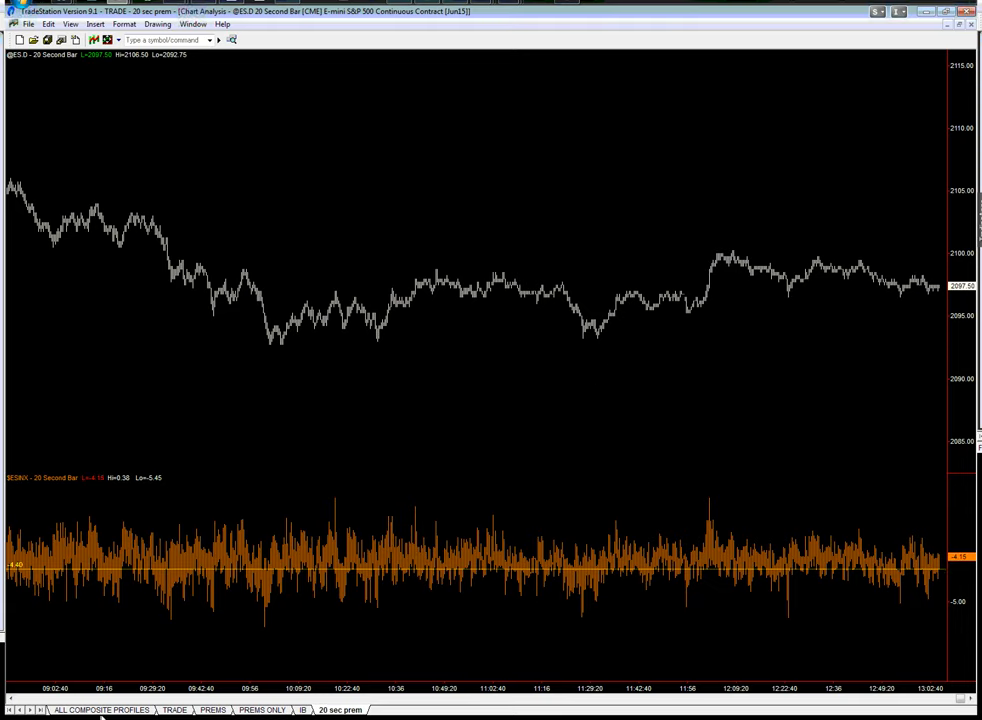
Switch to the ALL COMPOSITE PROFILES chart to adjust the ES support line
left_click(100, 711)
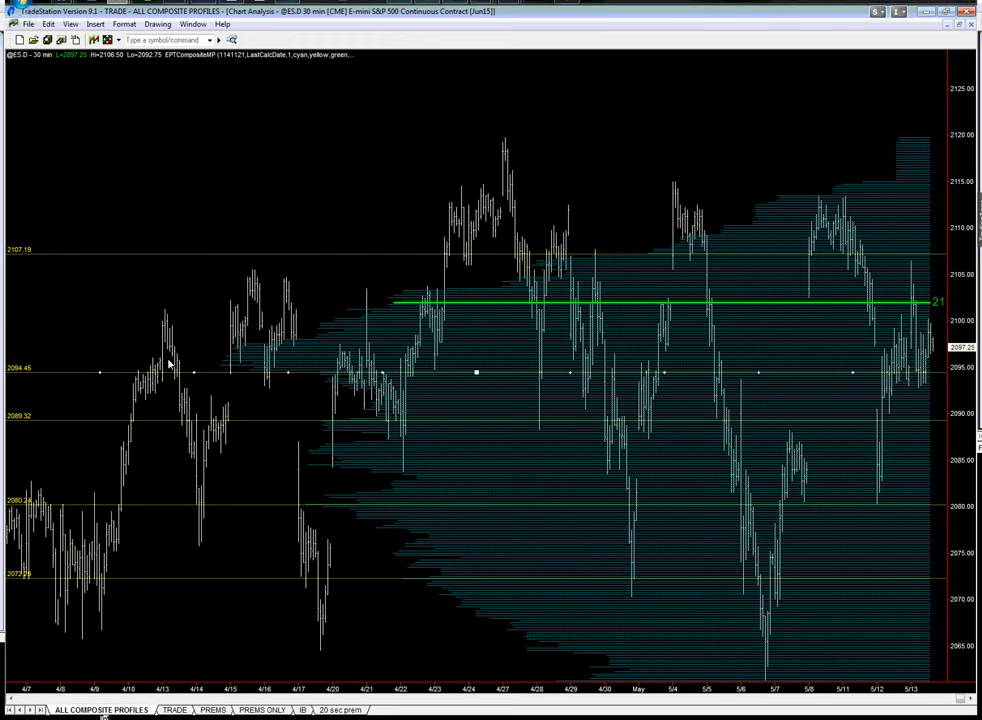
mouse_move(213, 377)
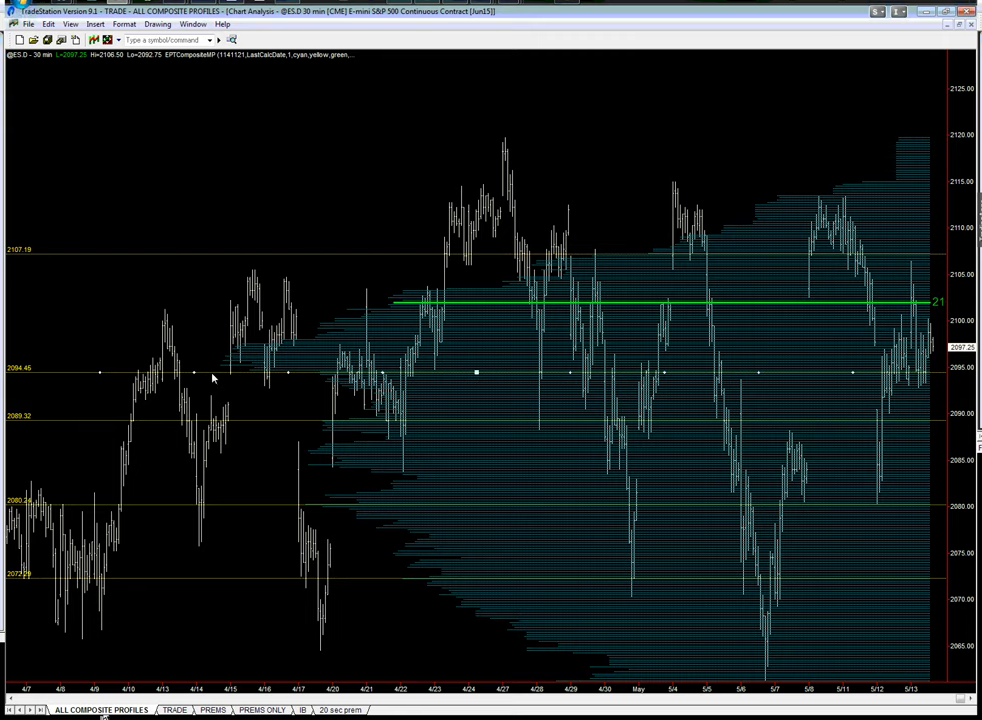
mouse_move(212, 377)
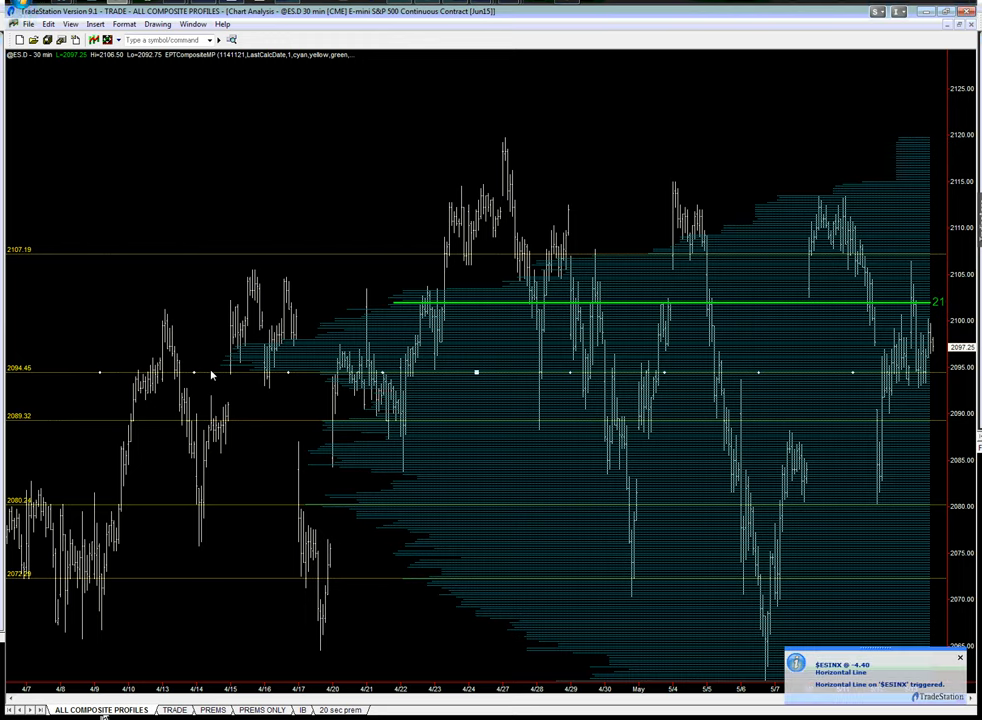
mouse_move(250, 375)
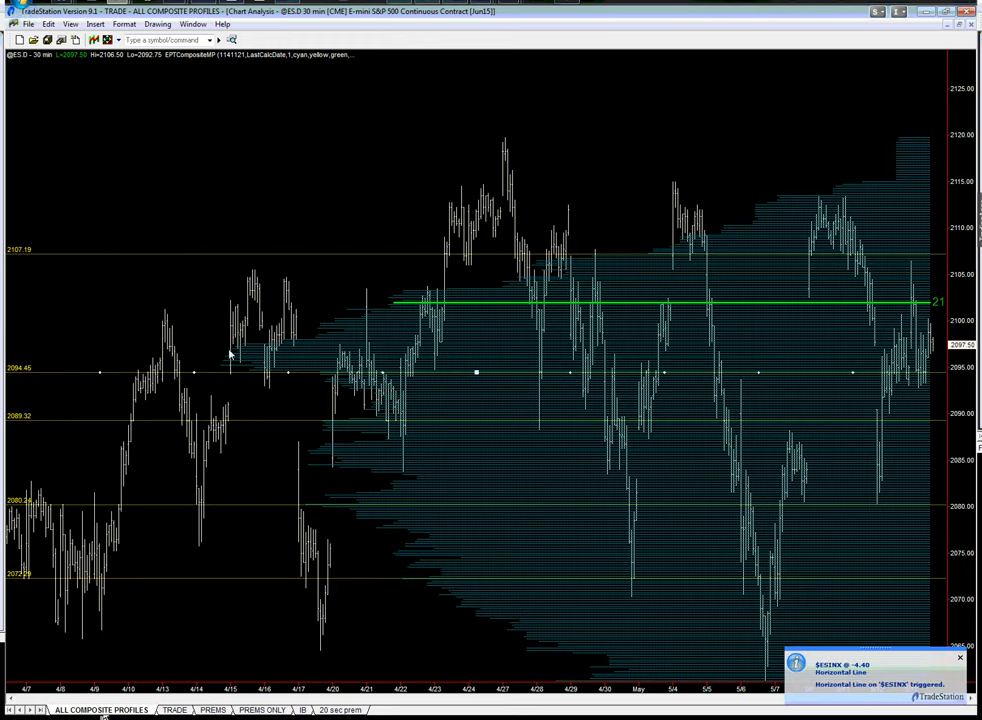
mouse_move(201, 374)
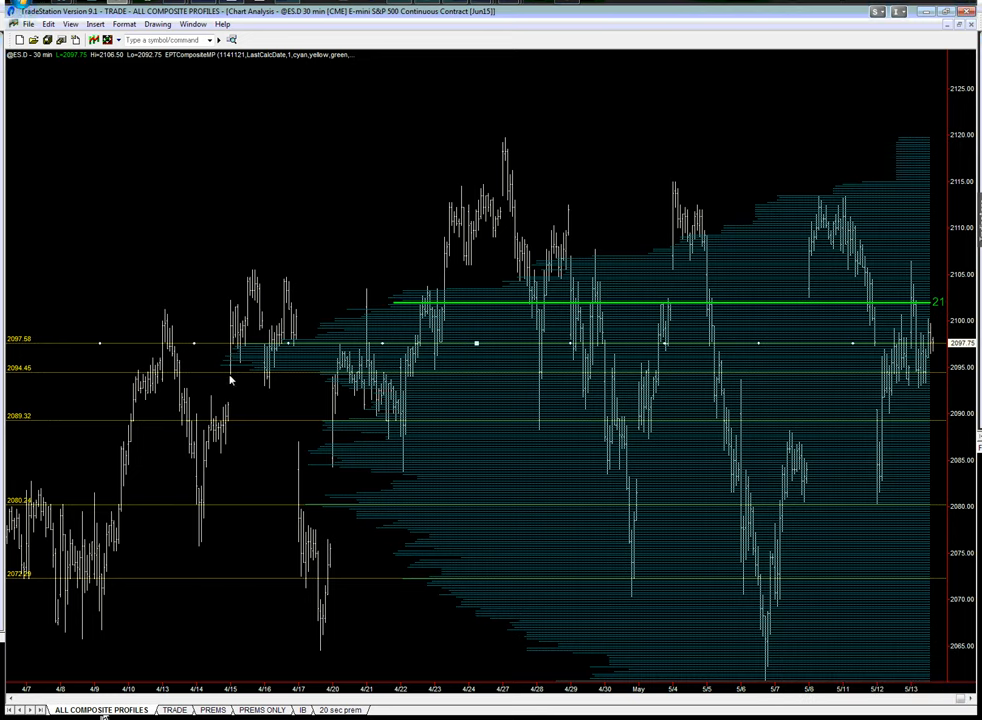
mouse_move(234, 372)
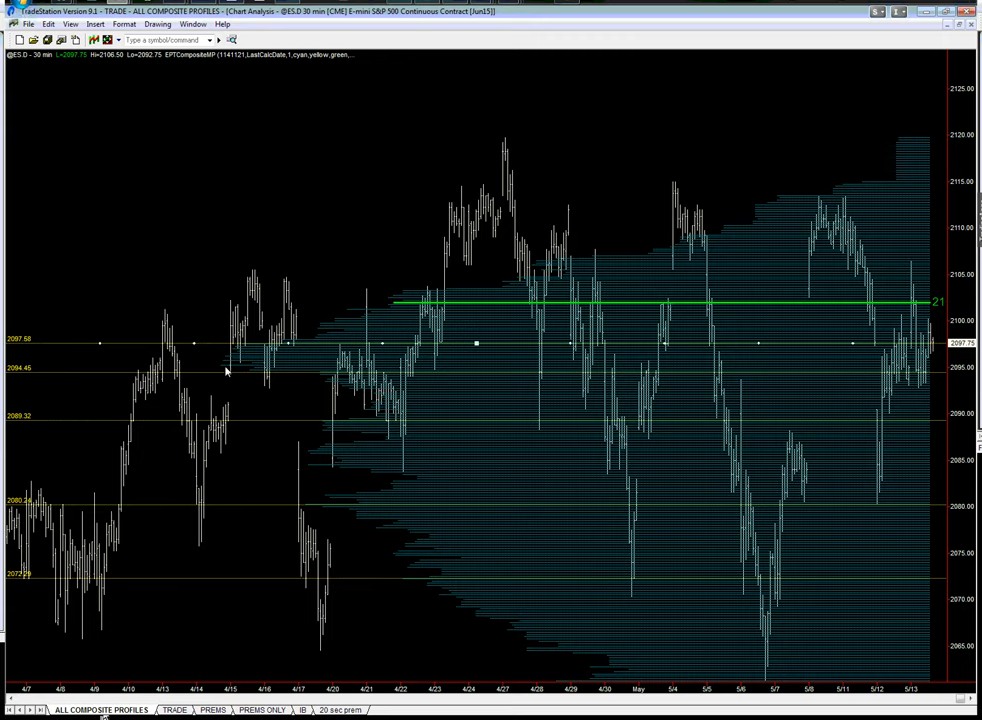
mouse_move(249, 372)
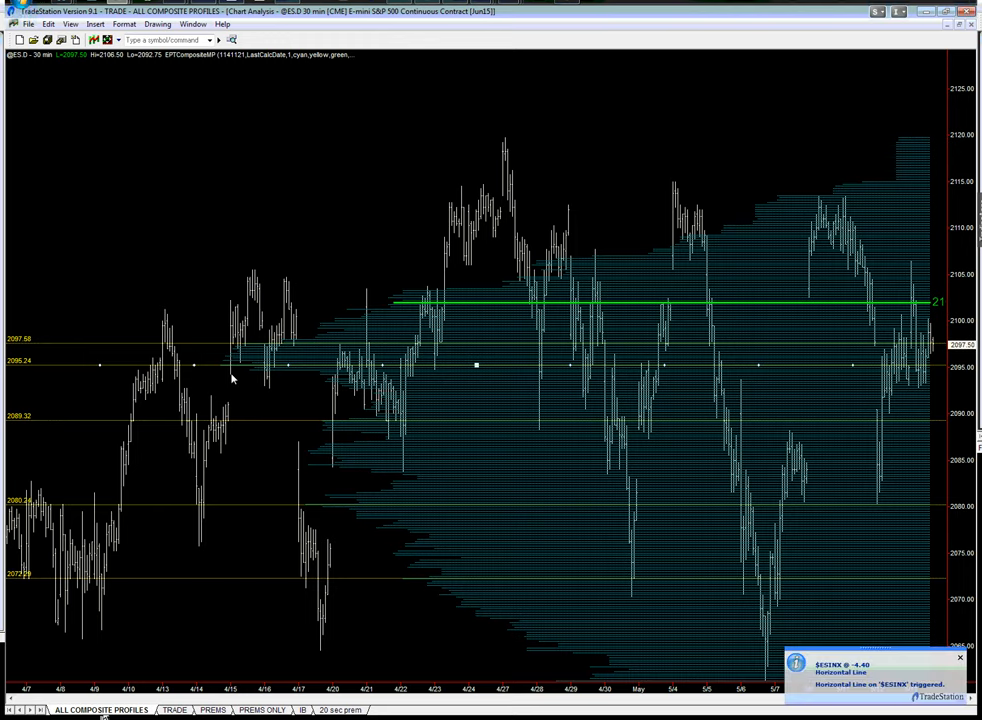
mouse_move(239, 353)
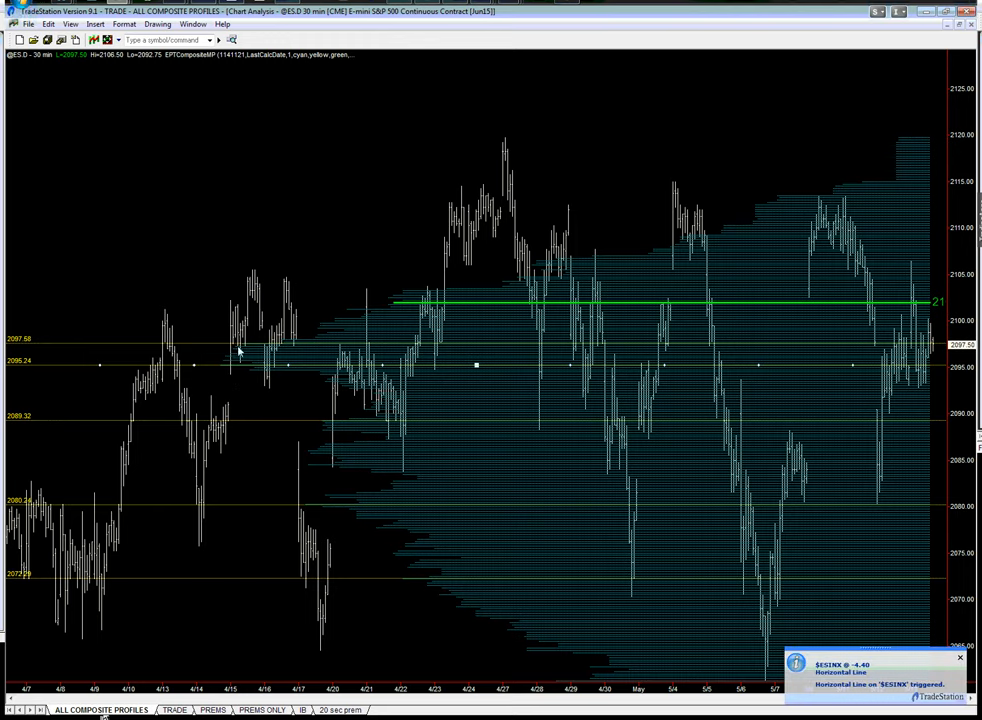
mouse_move(230, 371)
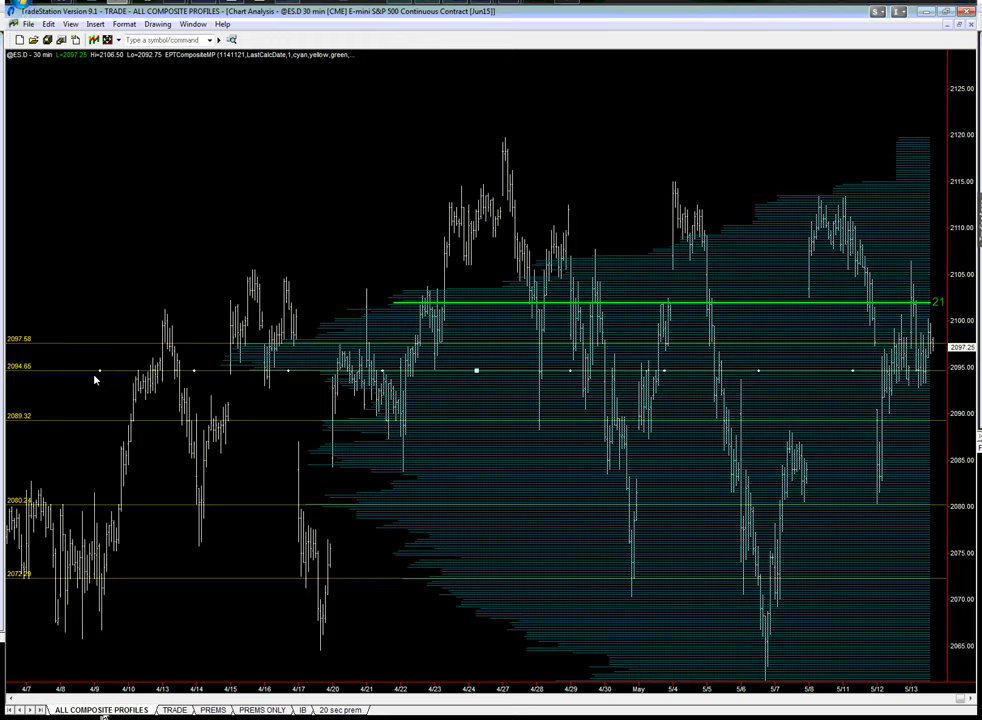
mouse_move(295, 375)
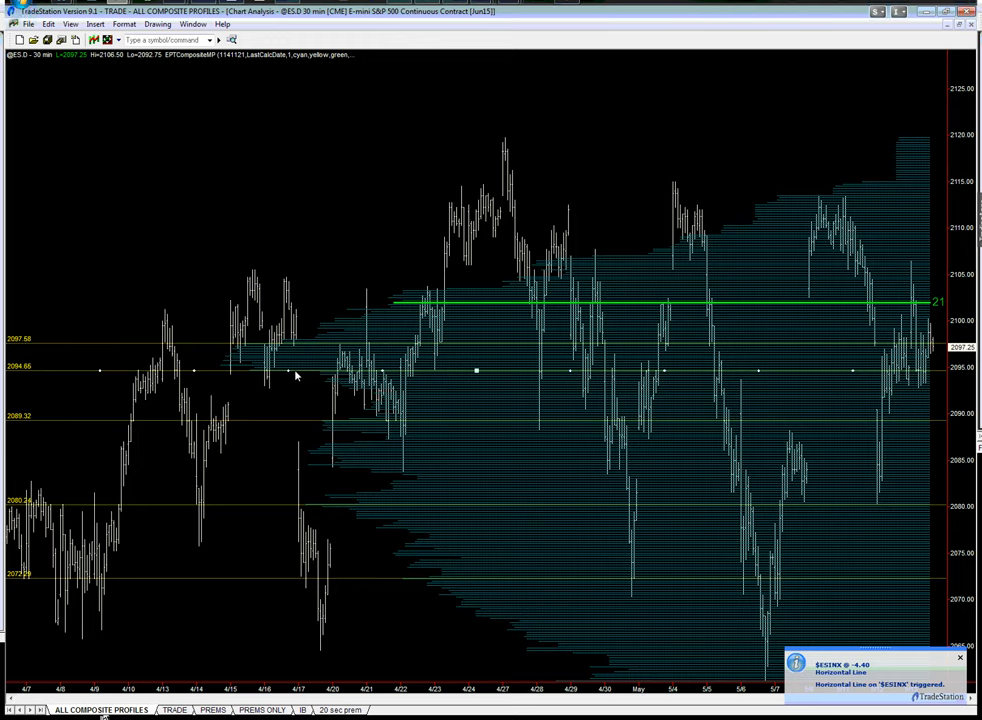
mouse_move(311, 458)
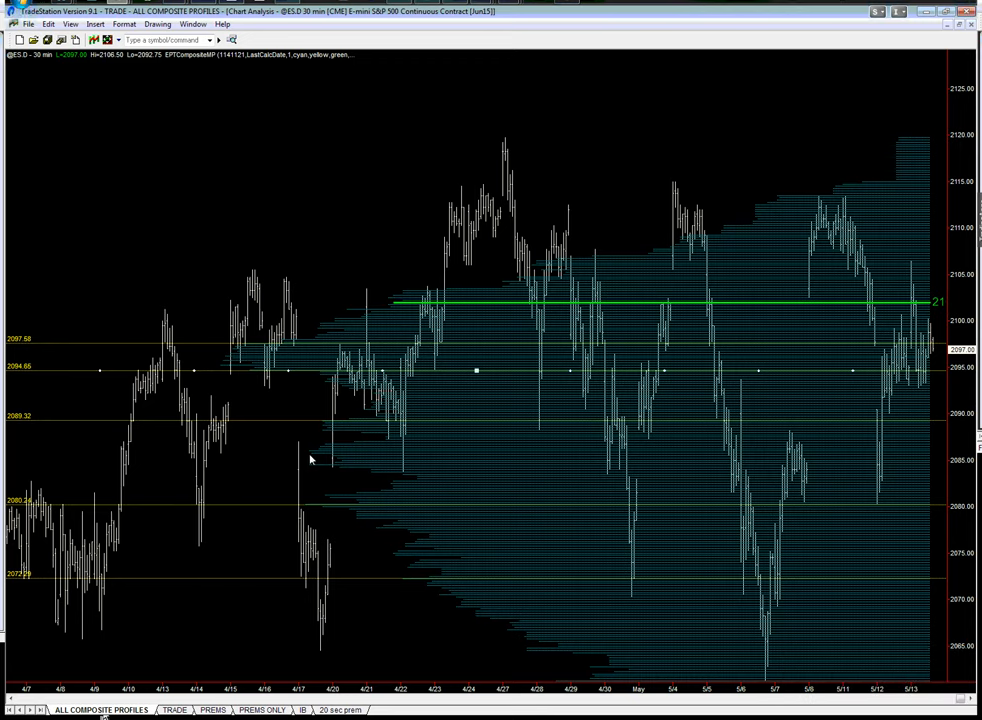
mouse_move(215, 350)
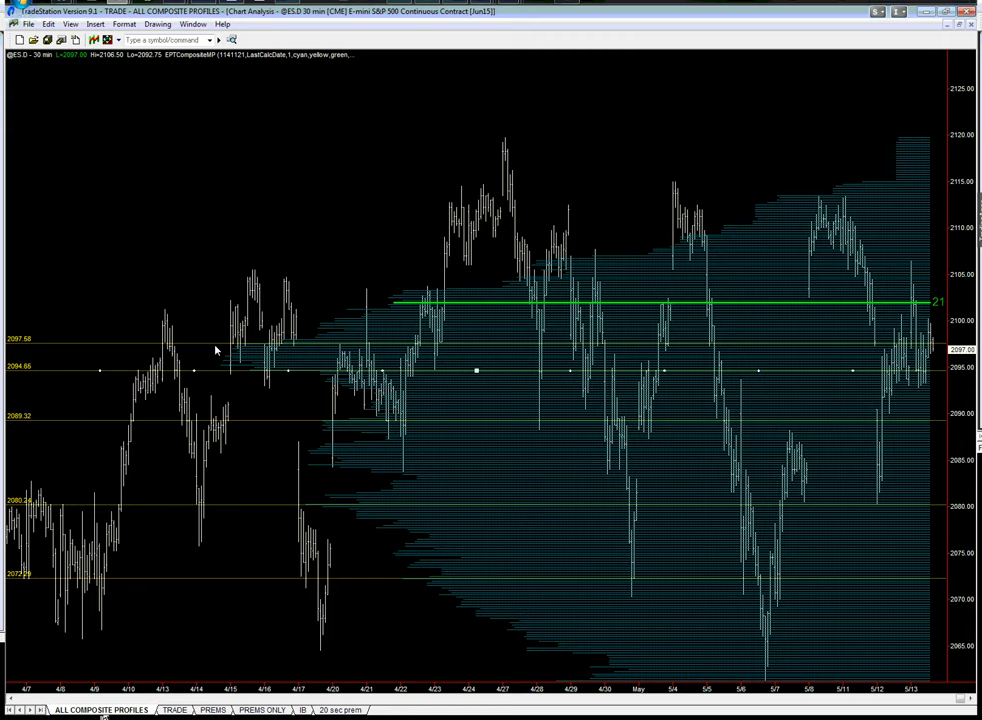
mouse_move(219, 368)
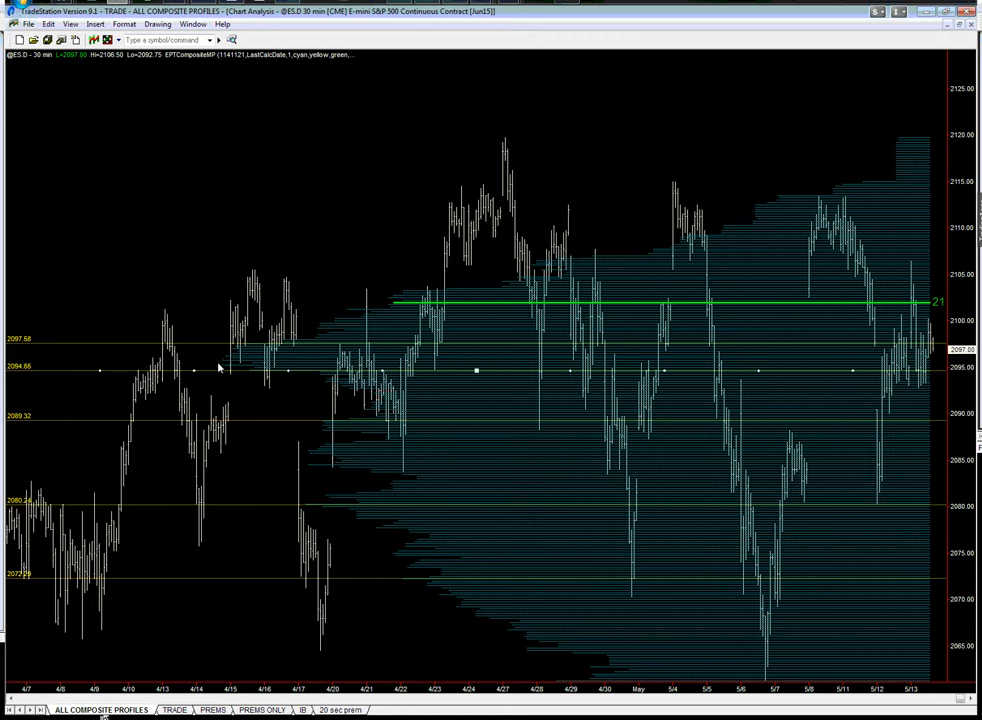
mouse_move(211, 375)
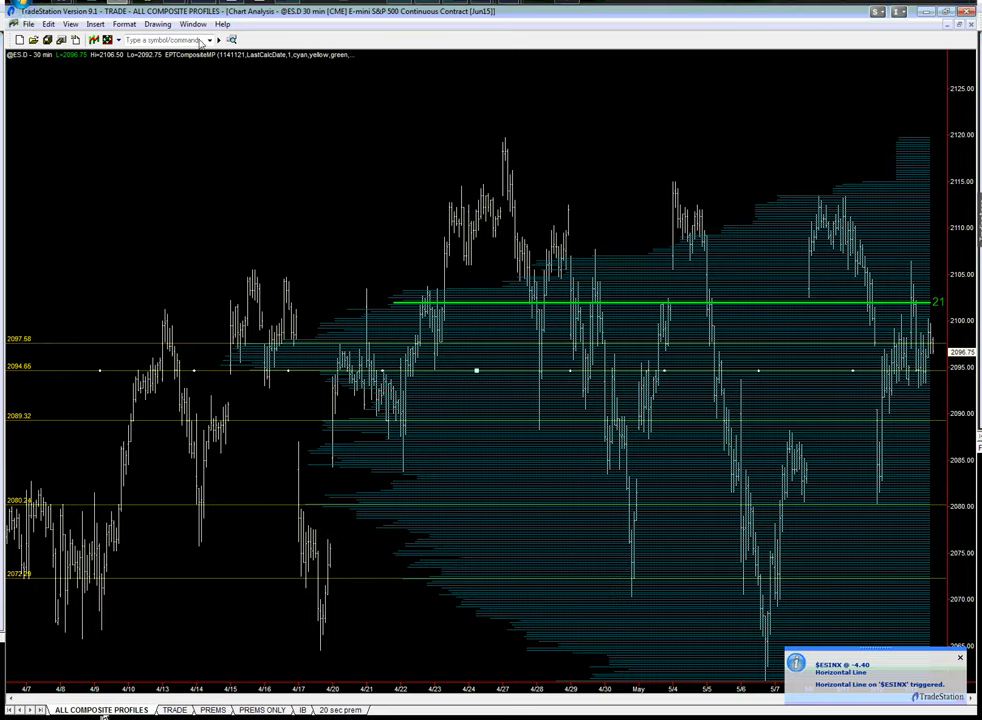
Bring up the $INDU 60-min Dow Jones composite profile chart window
left_click(195, 24)
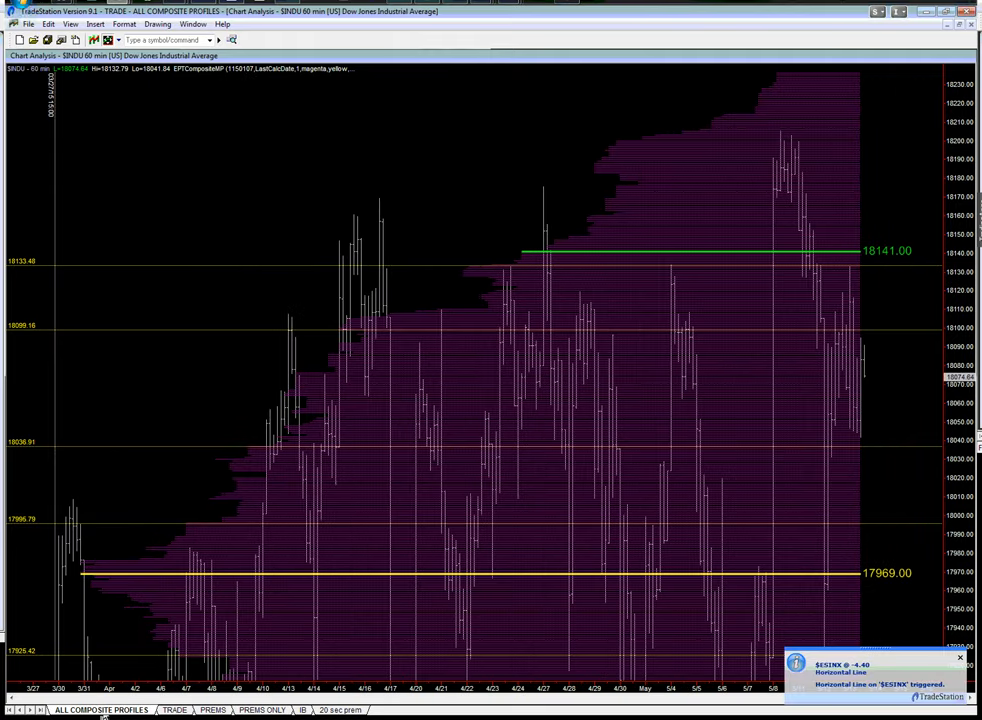
mouse_move(586, 351)
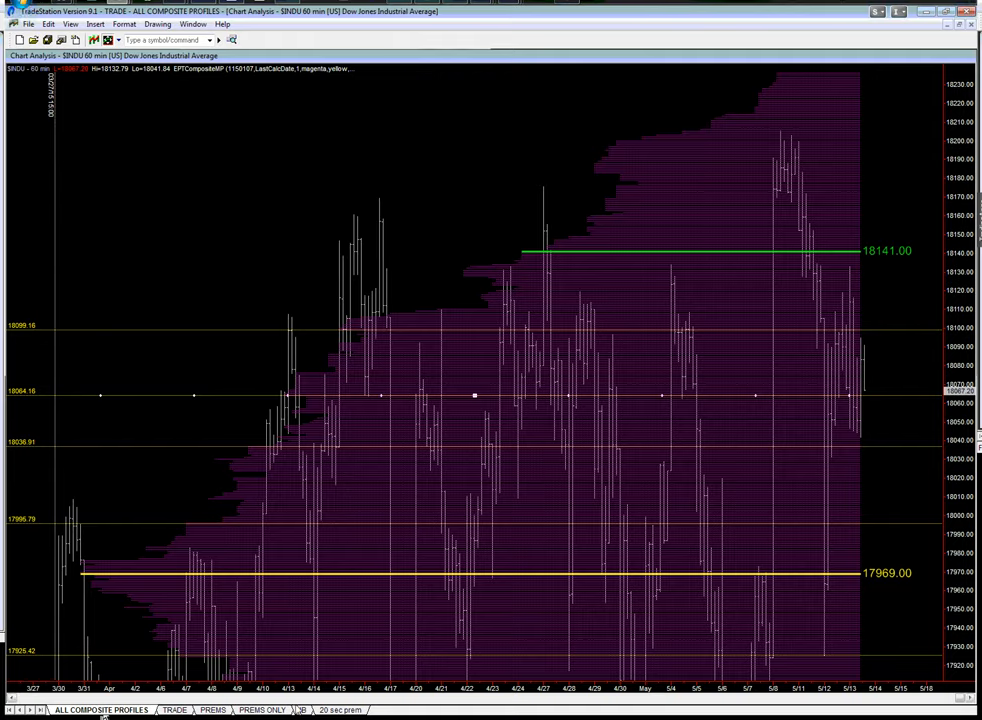
Show the PREMS ONLY workspace with the 20-second E-mini S&P and premium panes
left_click(261, 712)
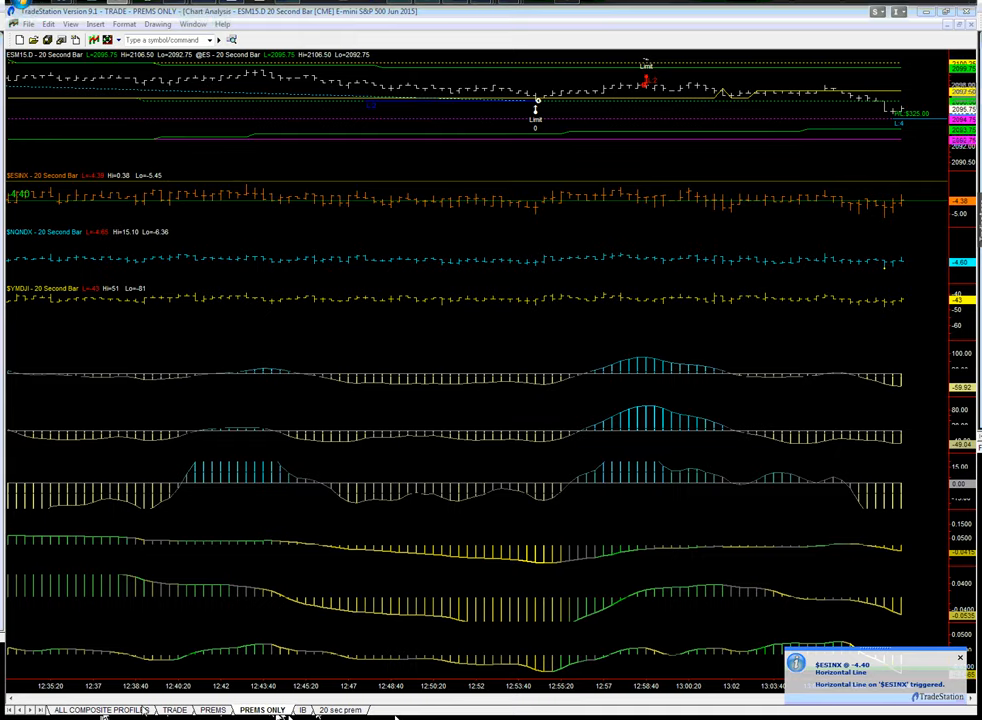
left_click(103, 708)
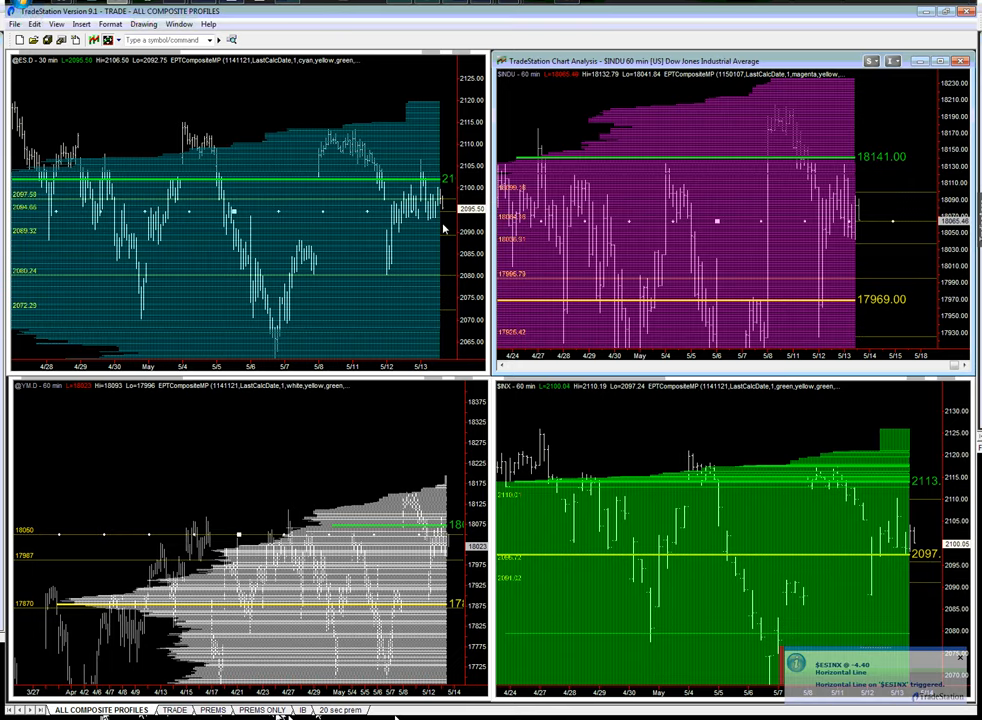
mouse_move(884, 237)
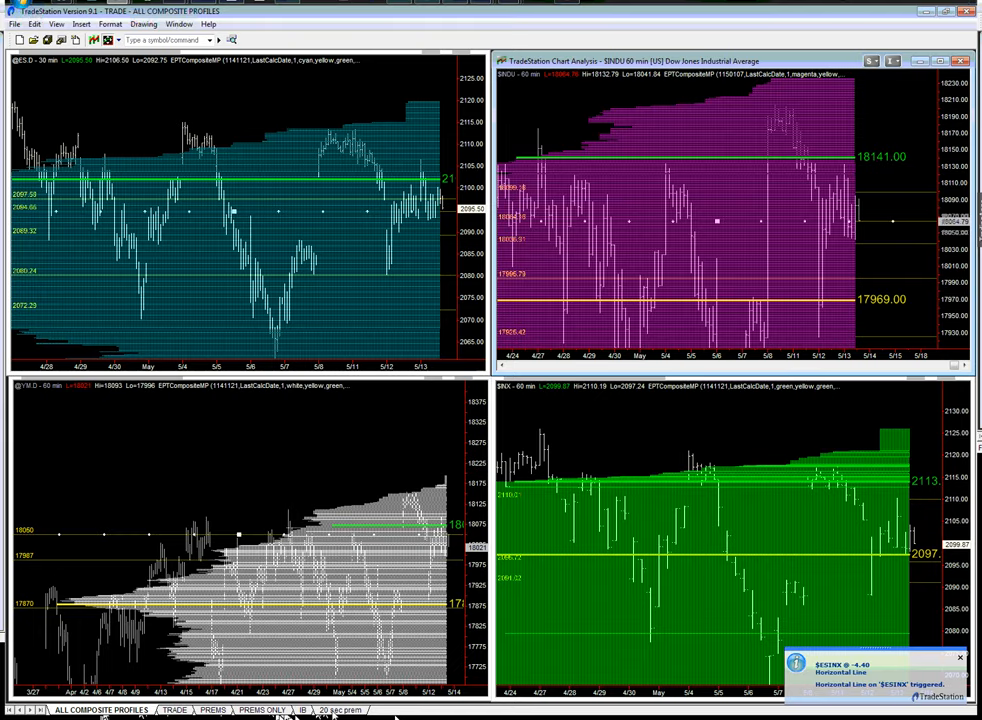
Return to the ALL COMPOSITE PROFILES workspace showing the ES and Dow profile charts
left_click(343, 709)
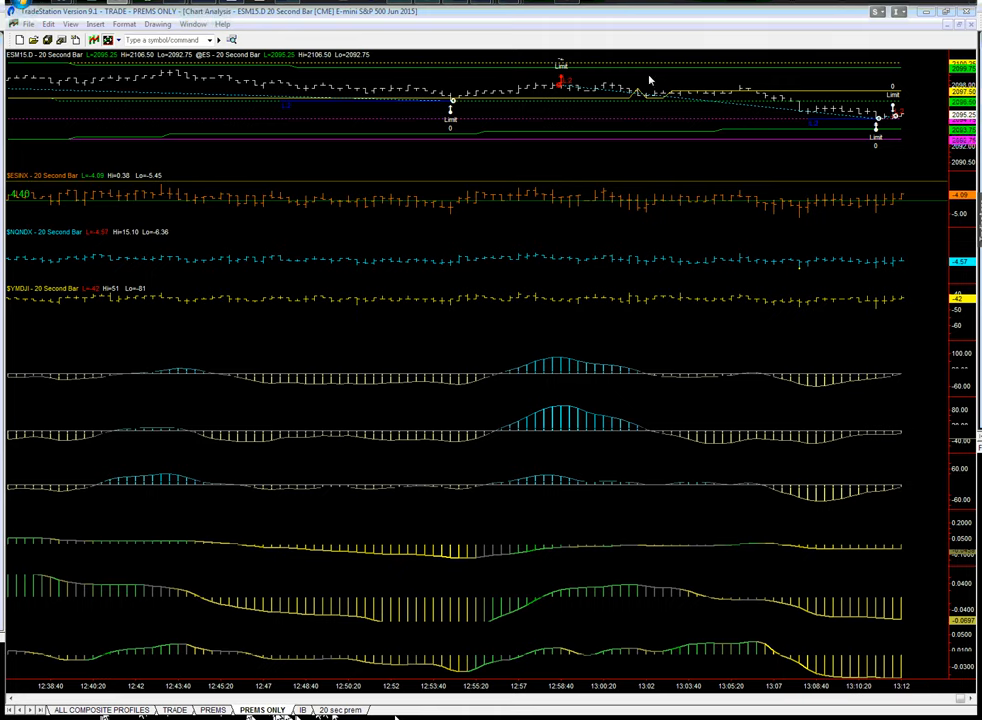
mouse_move(840, 131)
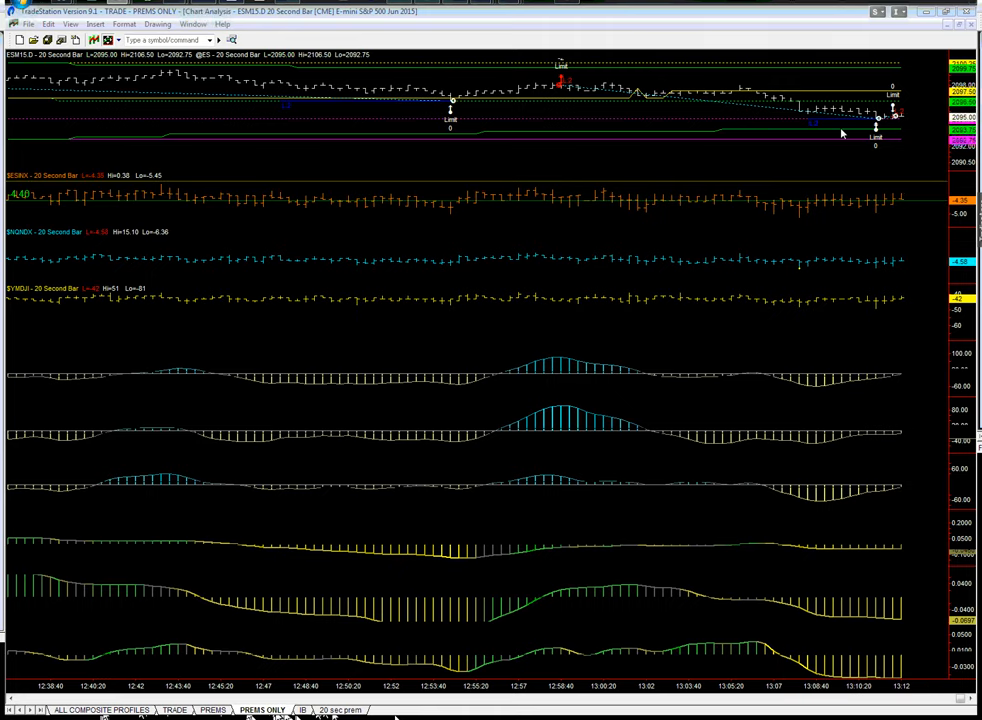
mouse_move(765, 285)
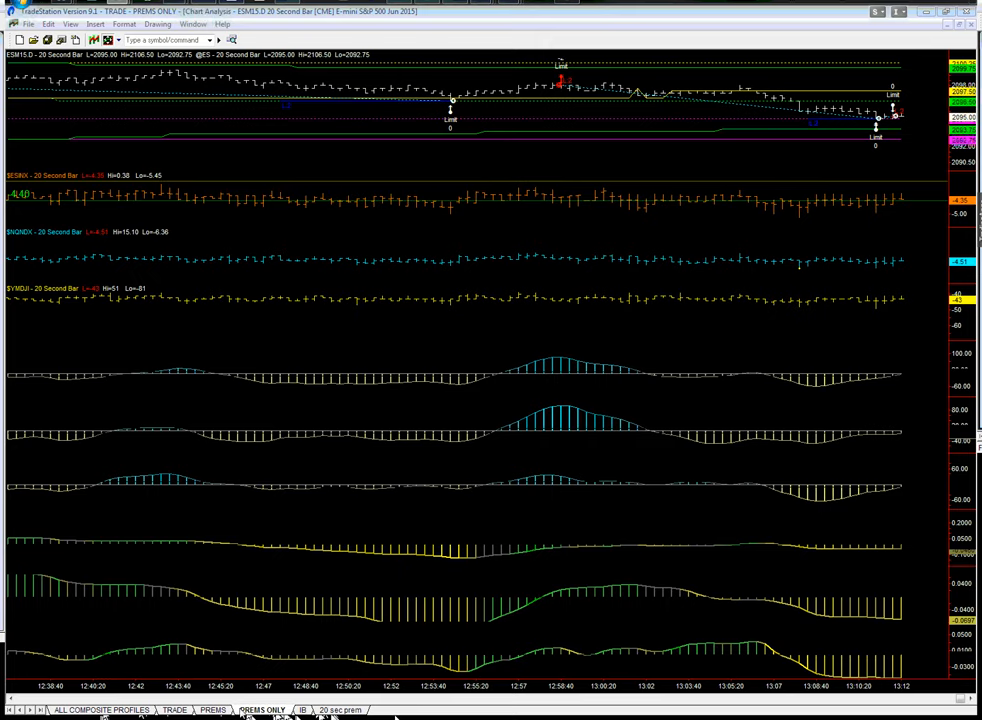
left_click(100, 712)
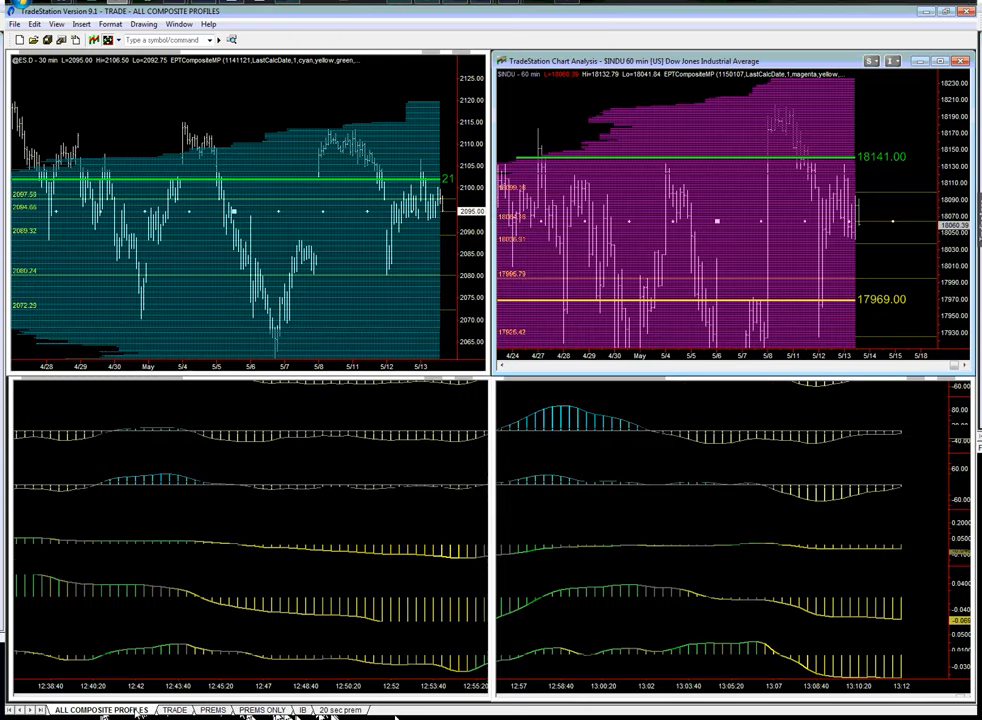